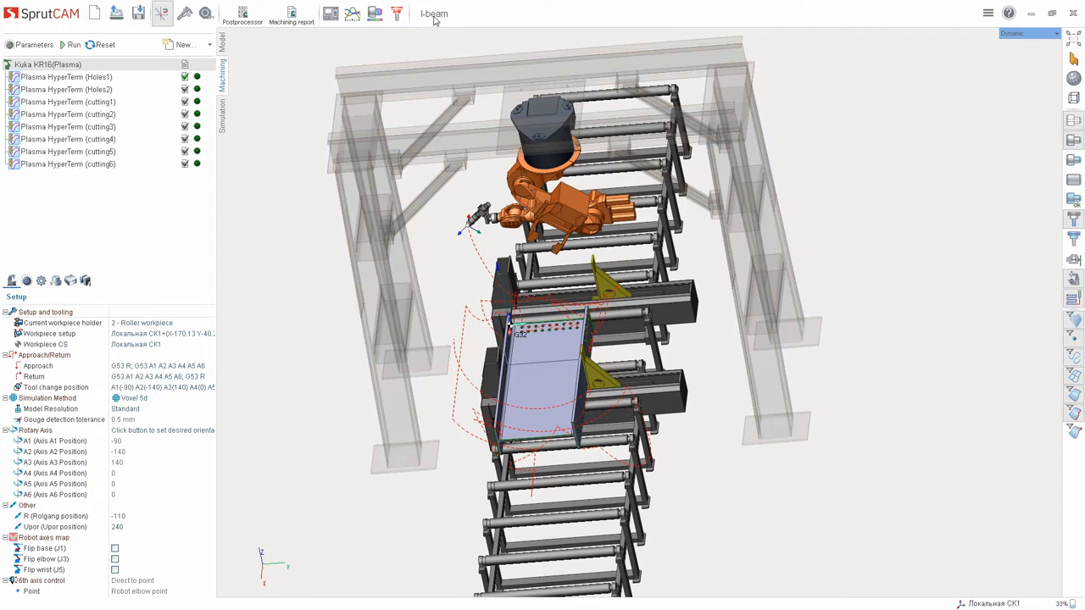
{"action": "mouse_move", "coordinate": [434, 24]}
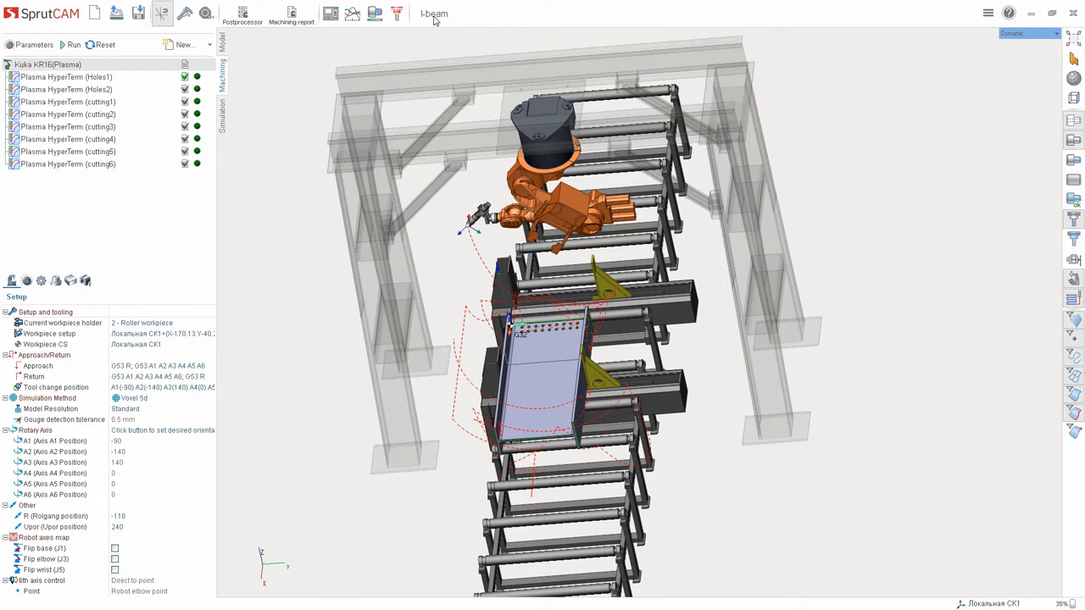
{"action": "mouse_move", "coordinate": [330, 66]}
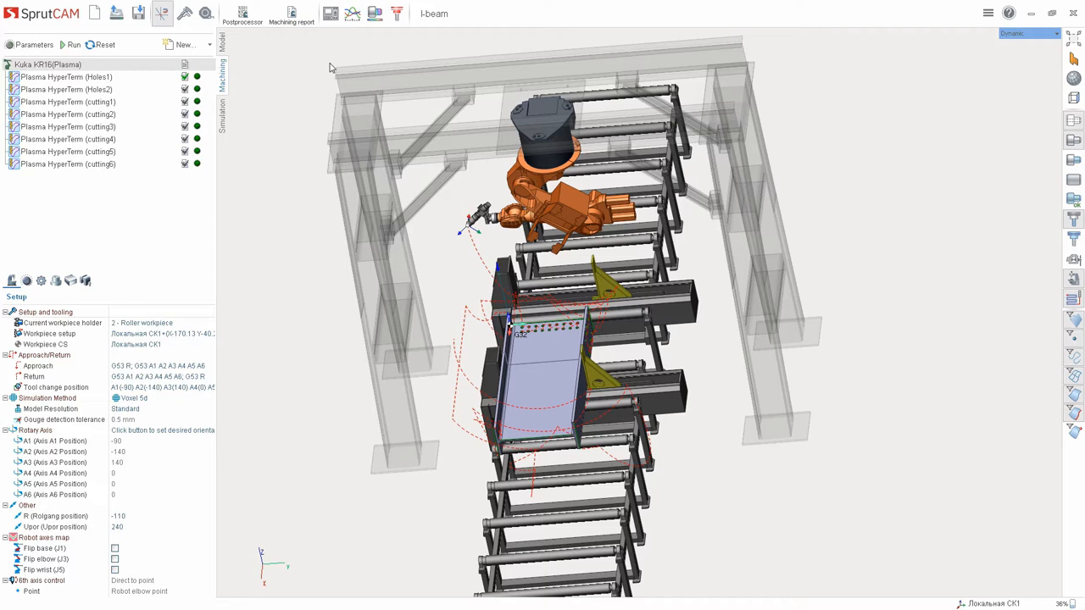
Switch to Simulation mode for the I-beam robot plasma cutting project.
{"action": "left_click", "coordinate": [68, 78]}
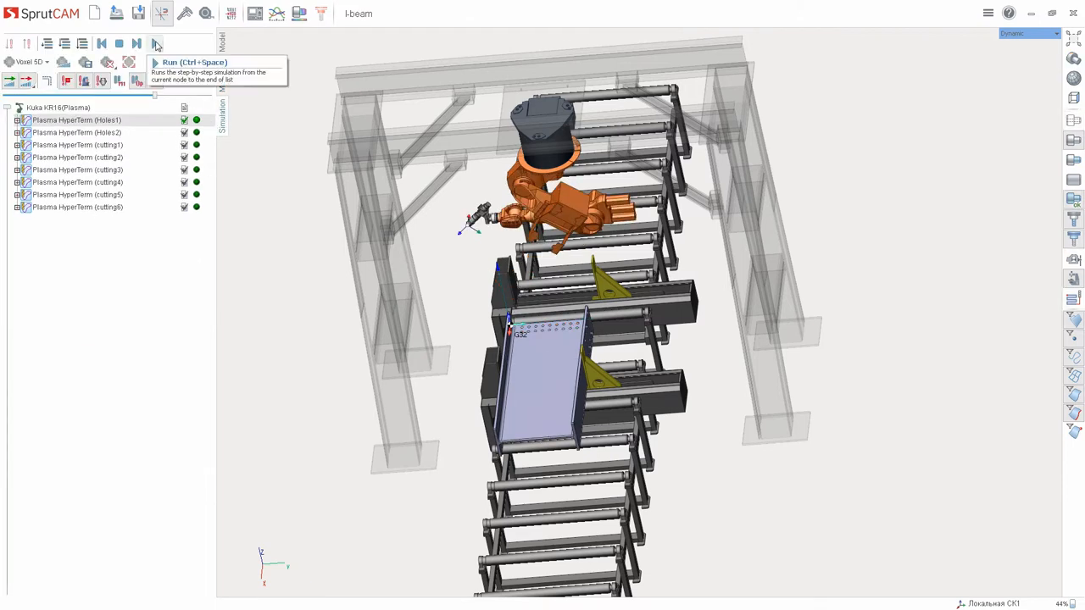
Run the simulation until rows of holes are cut through the I-beam, then stop it.
{"action": "left_click", "coordinate": [156, 44]}
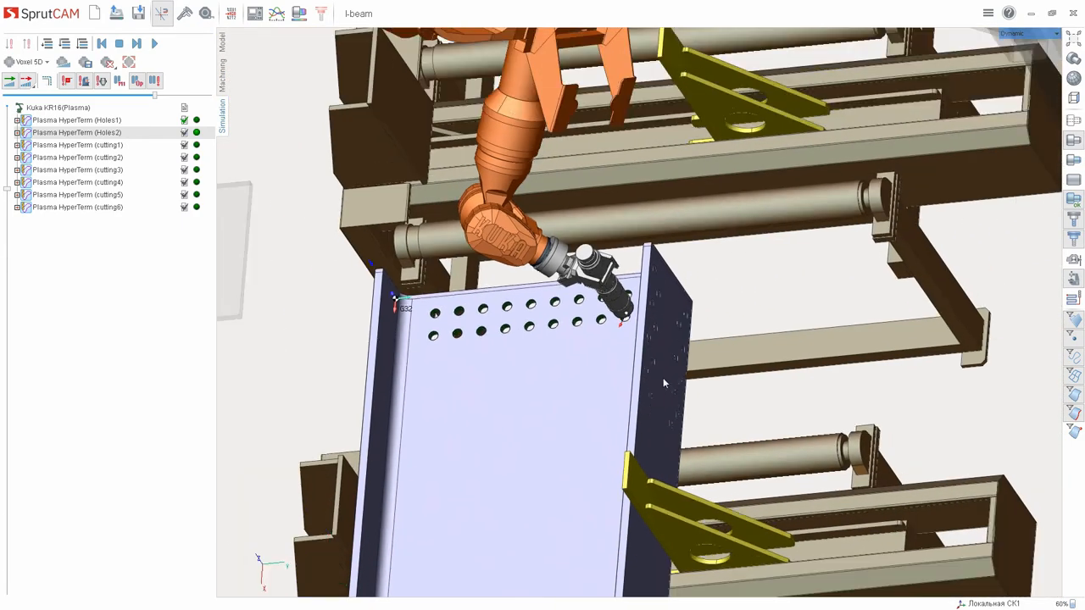
{"action": "left_click_drag", "start_coordinate": [664, 383], "coordinate": [478, 317]}
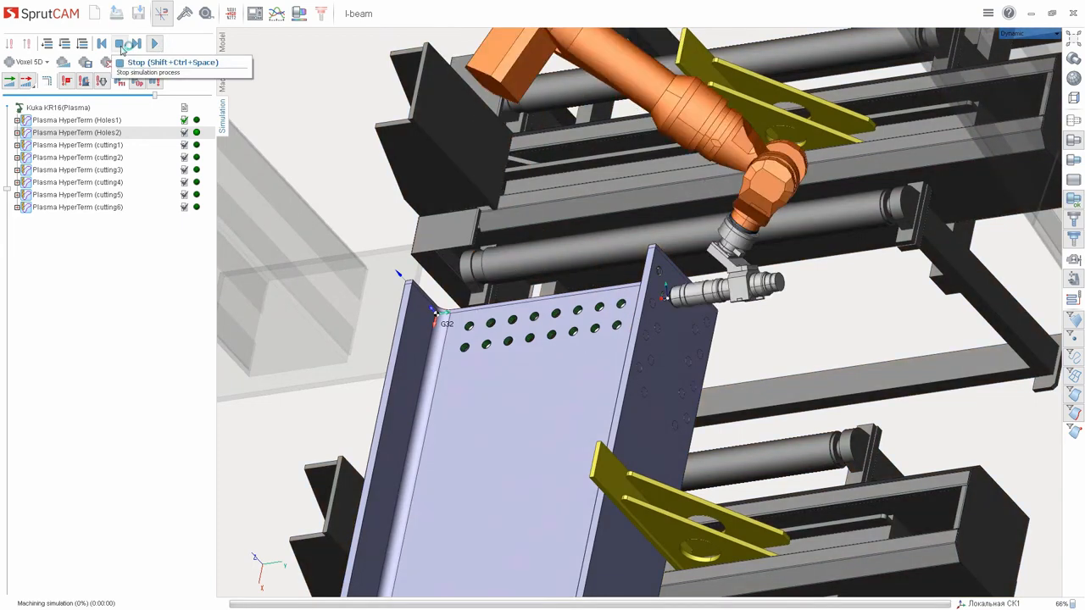
{"action": "left_click", "coordinate": [127, 44]}
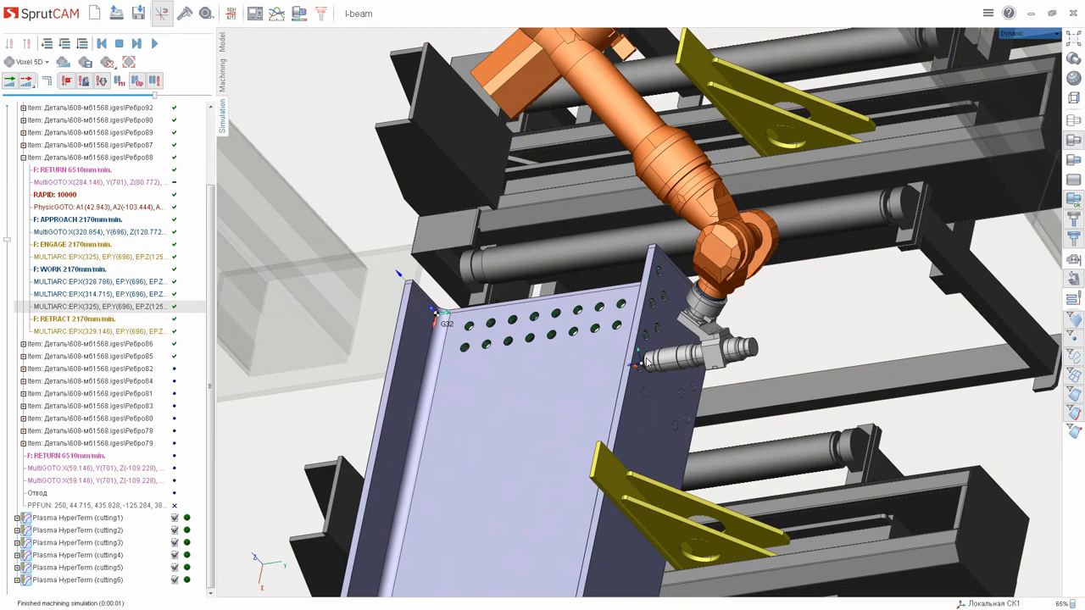